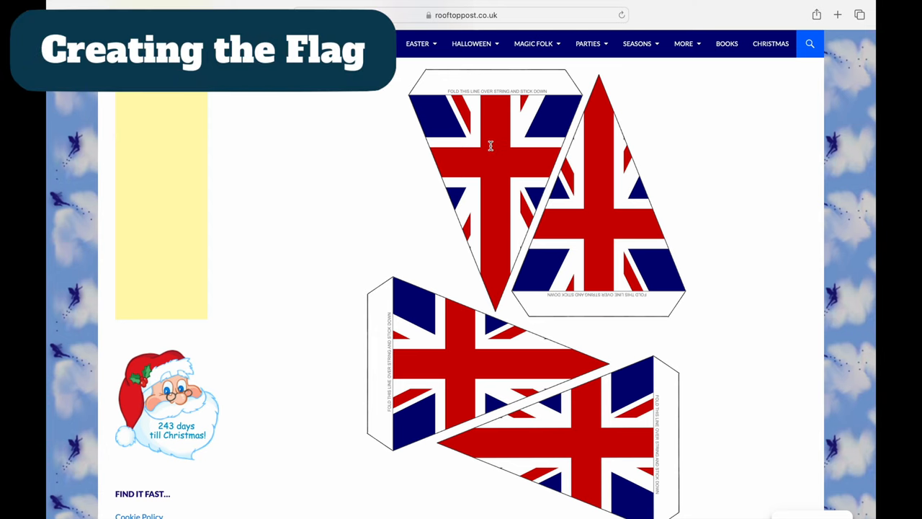
# Save the Union Jack bunting printable image from the Rooftop Post page to Downloads.
pyautogui.rightClick(491, 146)
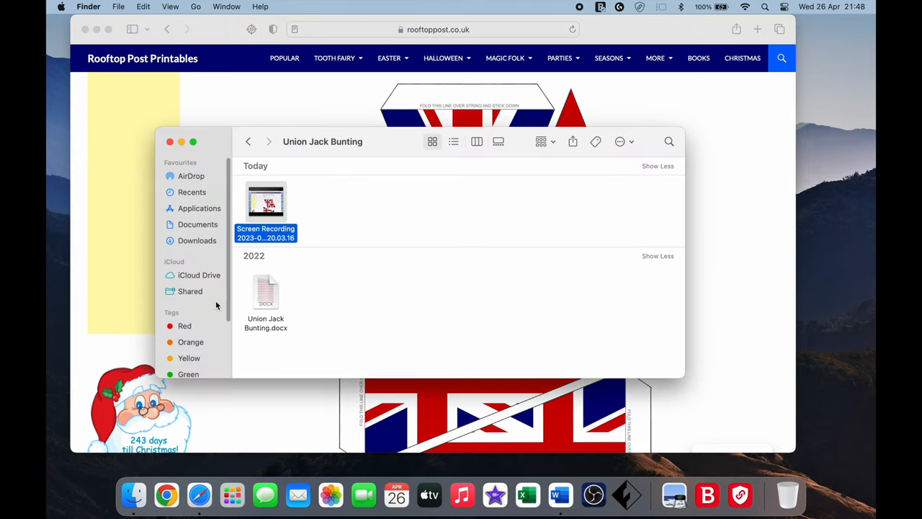
# Show Downloads in Finder and select the Printable-Triangular…-2.jpg bunting sheet.
pyautogui.click(197, 240)
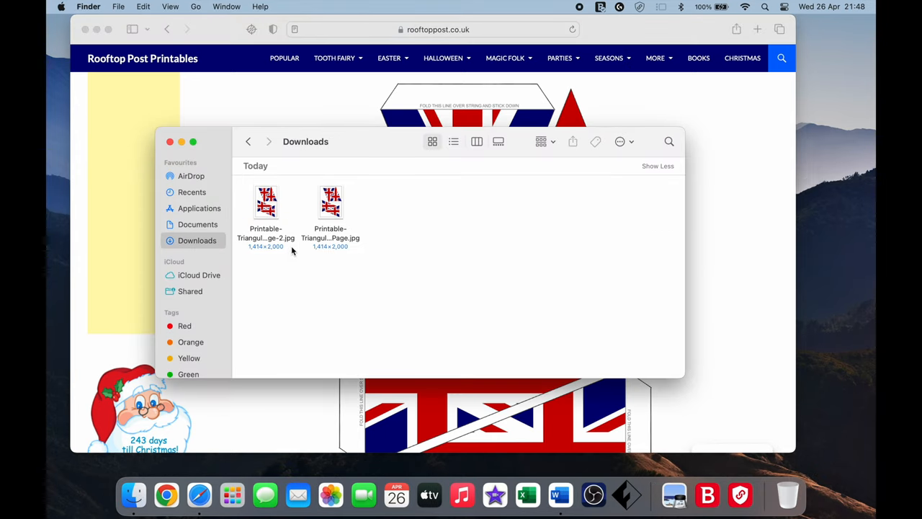
pyautogui.moveTo(304, 246)
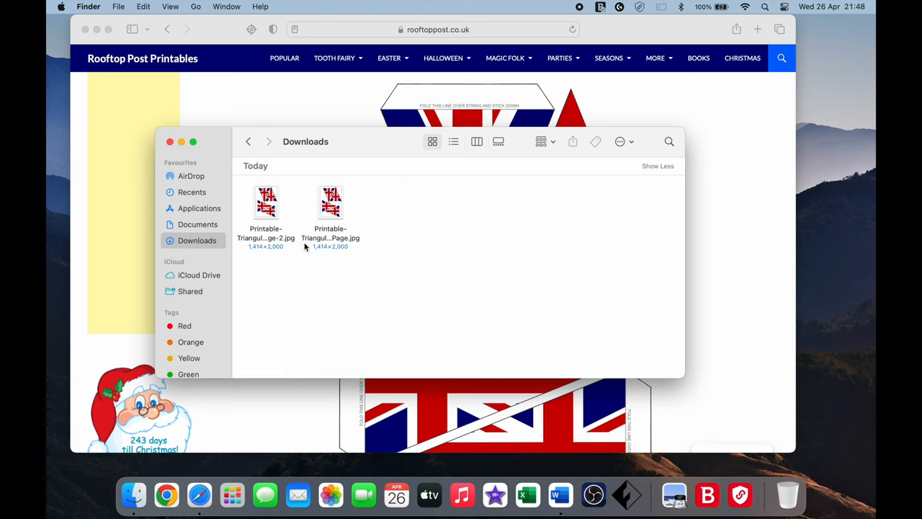
pyautogui.click(266, 205)
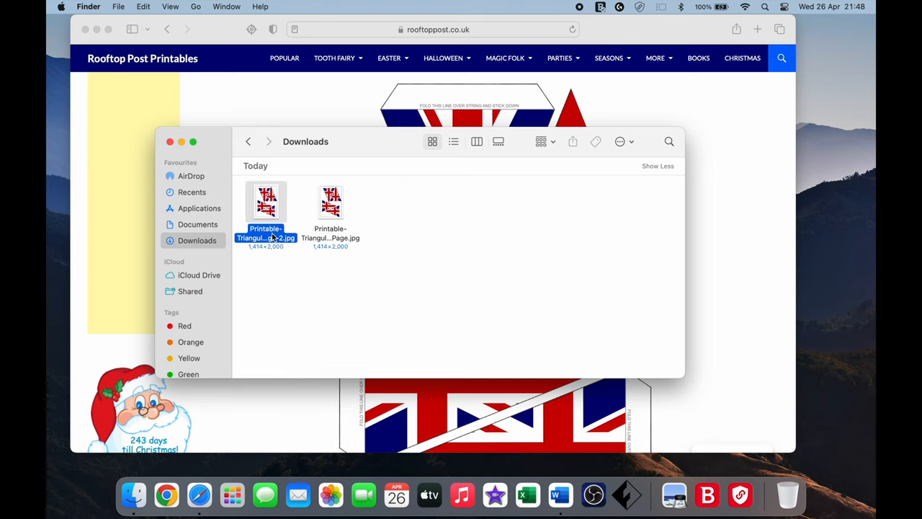
# Open the -2 bunting sheet JPG in Preview and make it full screen.
pyautogui.doubleClick(266, 202)
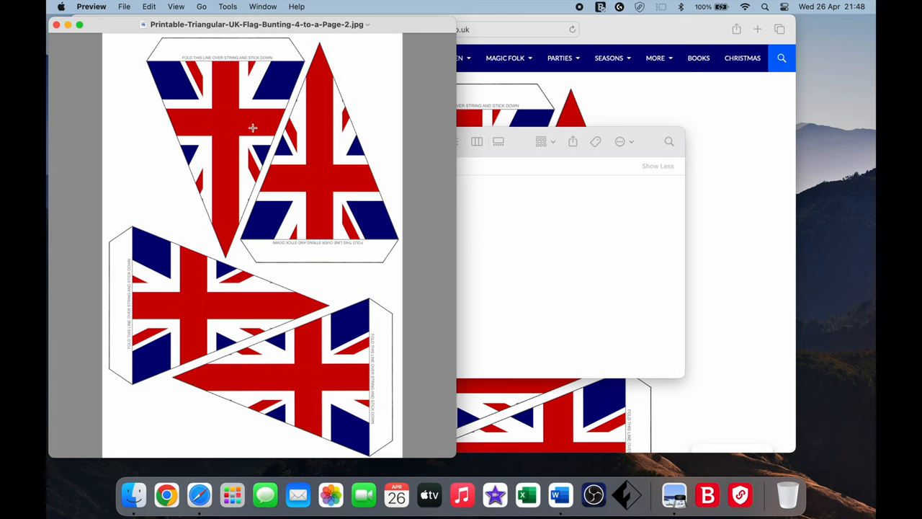
pyautogui.click(79, 23)
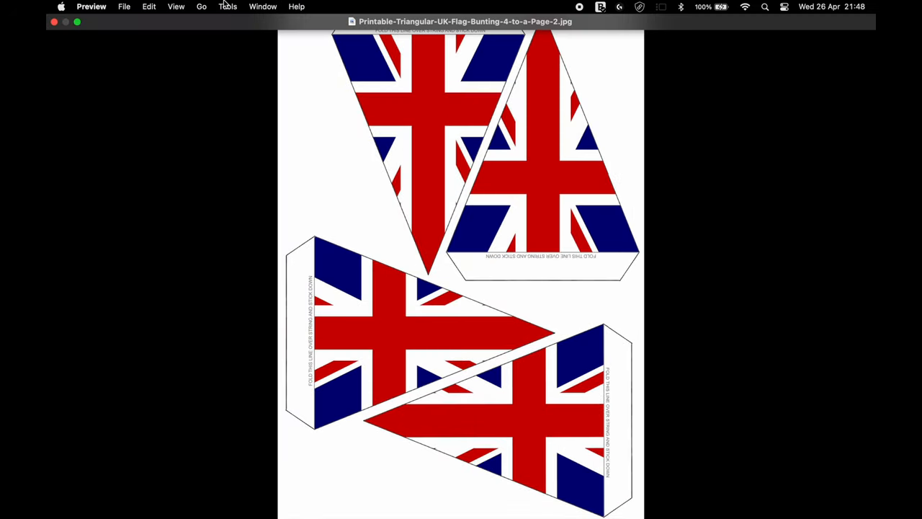
pyautogui.click(201, 6)
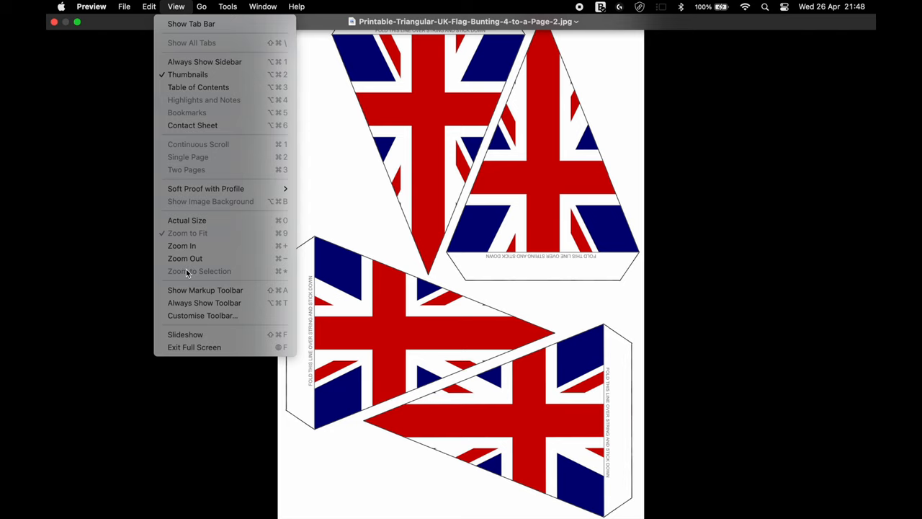
pyautogui.moveTo(206, 289)
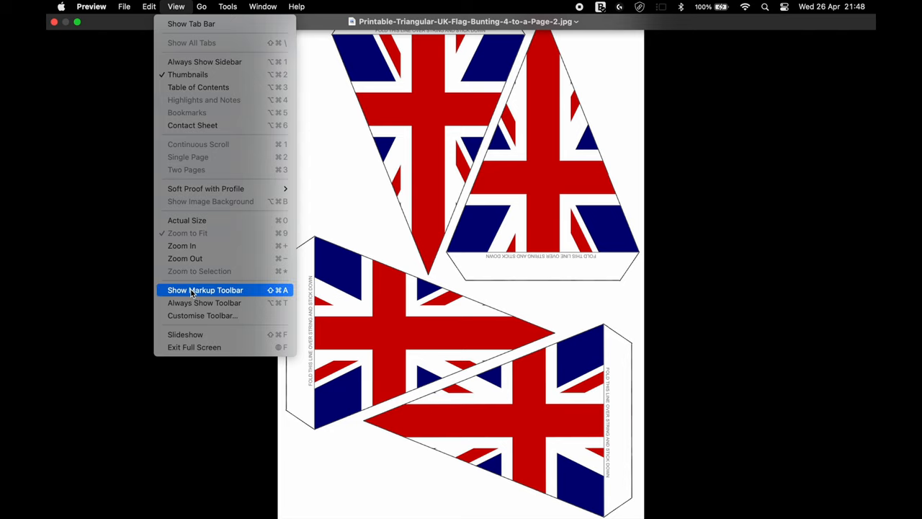
# Show the Markup Toolbar and lasso-select the top-left Union Jack pennant.
pyautogui.click(205, 290)
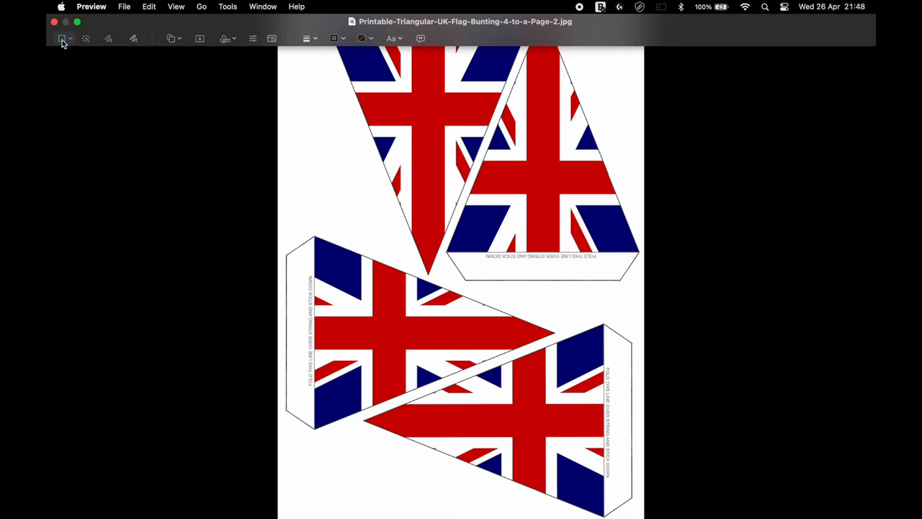
pyautogui.click(63, 38)
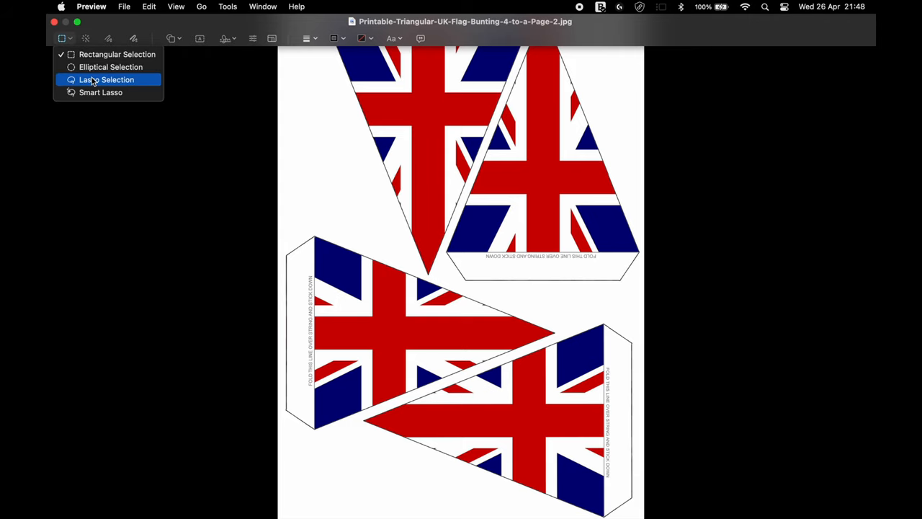
pyautogui.click(149, 7)
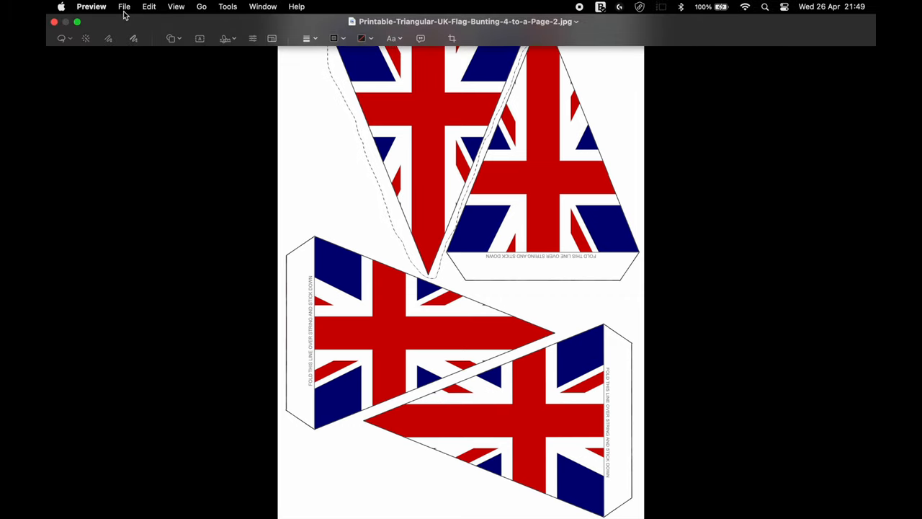
# Create a new untitled image from the clipboard pennant and start File > Save as PNG.
pyautogui.click(124, 6)
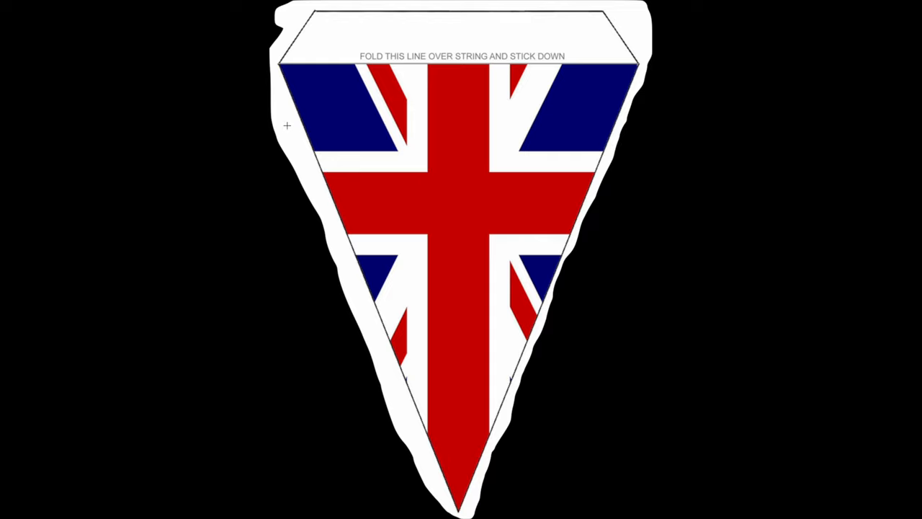
pyautogui.click(124, 6)
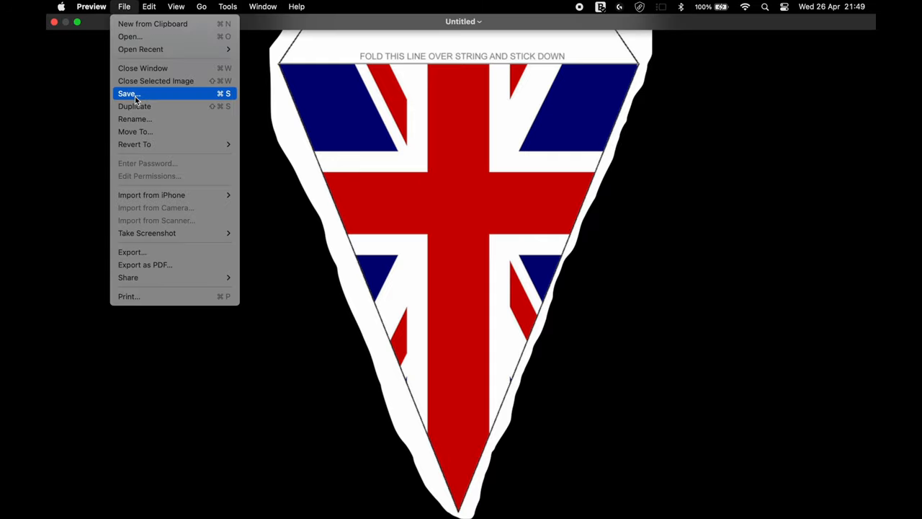
pyautogui.click(128, 93)
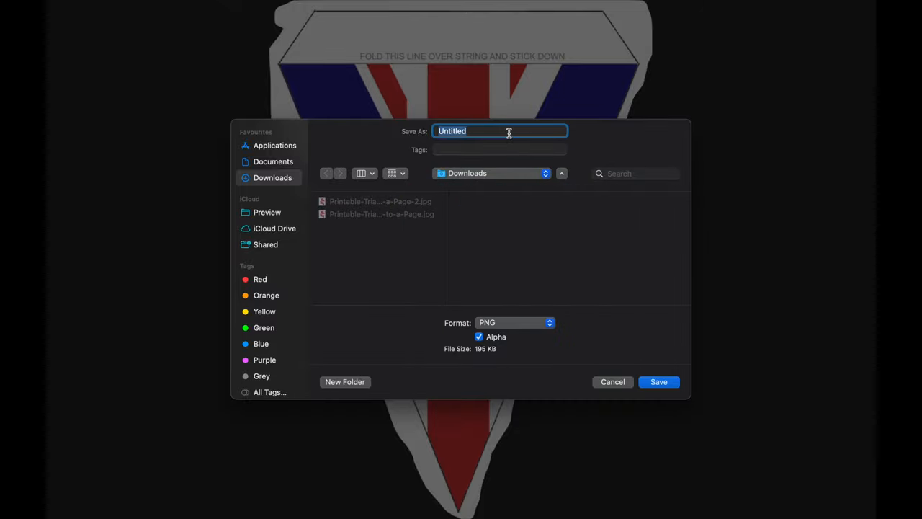
# Save the PNG as 'Union Bunting Flag' and insert that picture into Word.
pyautogui.write('Union Bun')
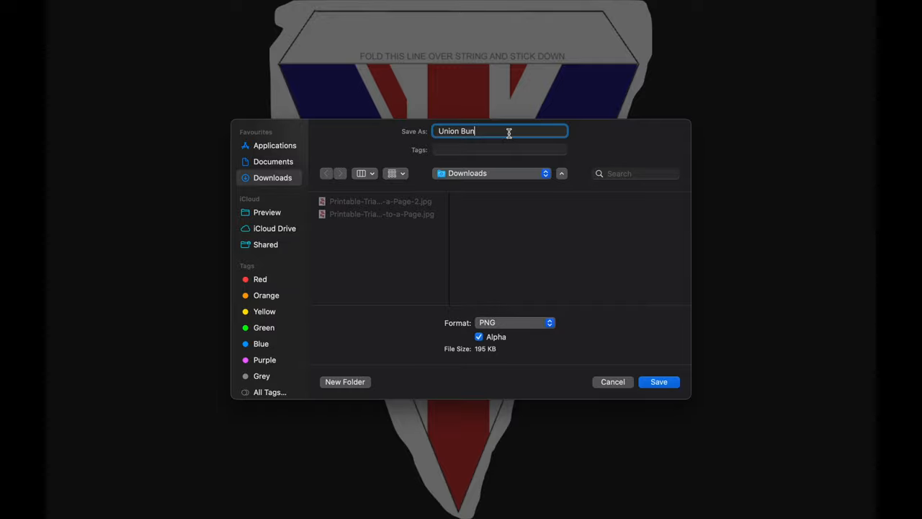
pyautogui.write('ting')
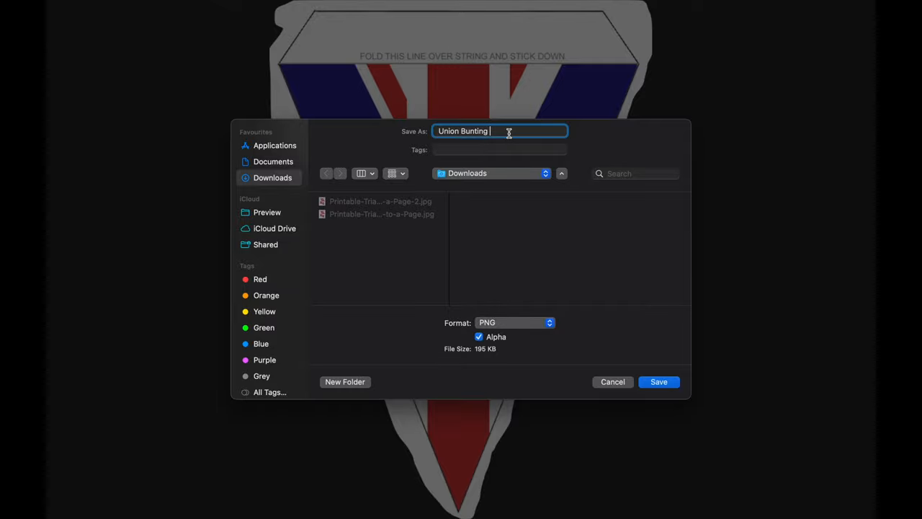
pyautogui.write('Flag')
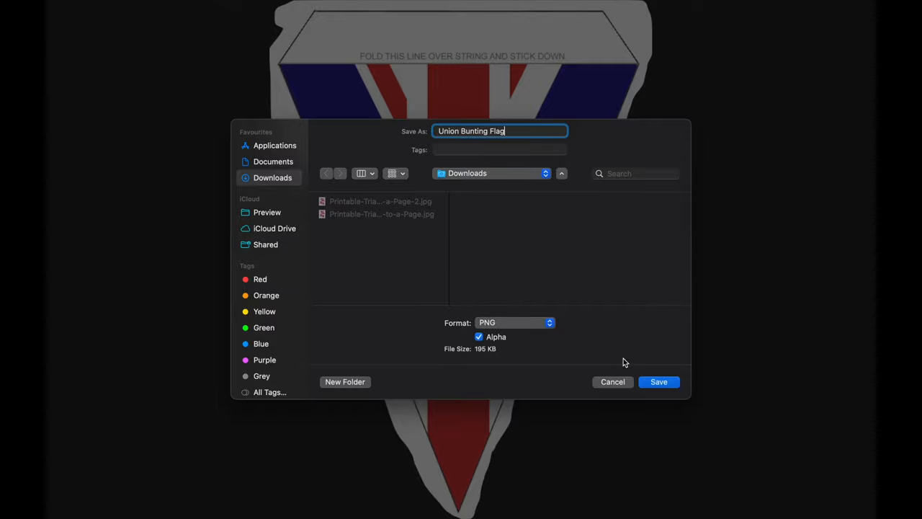
pyautogui.click(658, 381)
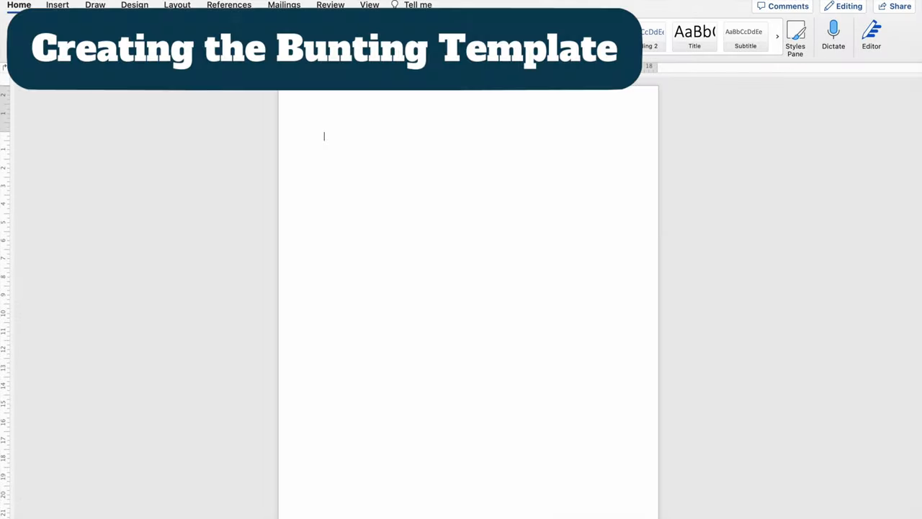
pyautogui.click(57, 5)
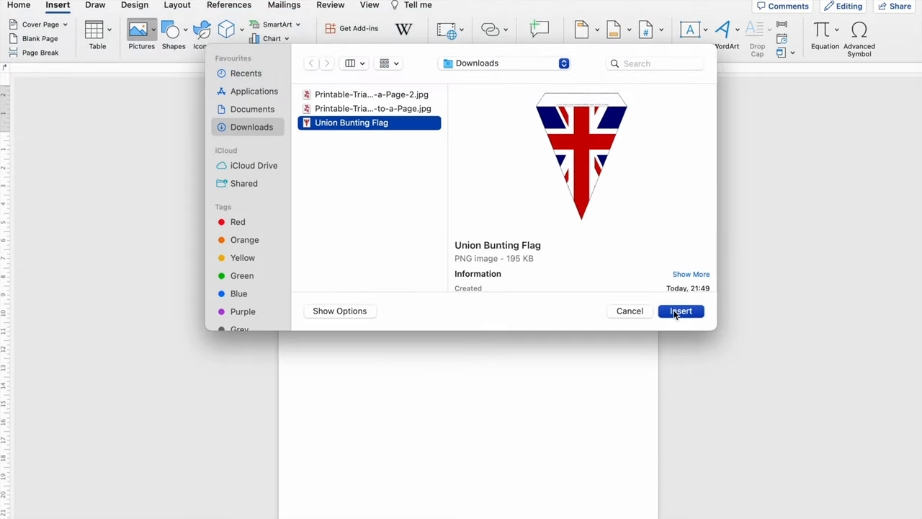
pyautogui.click(680, 310)
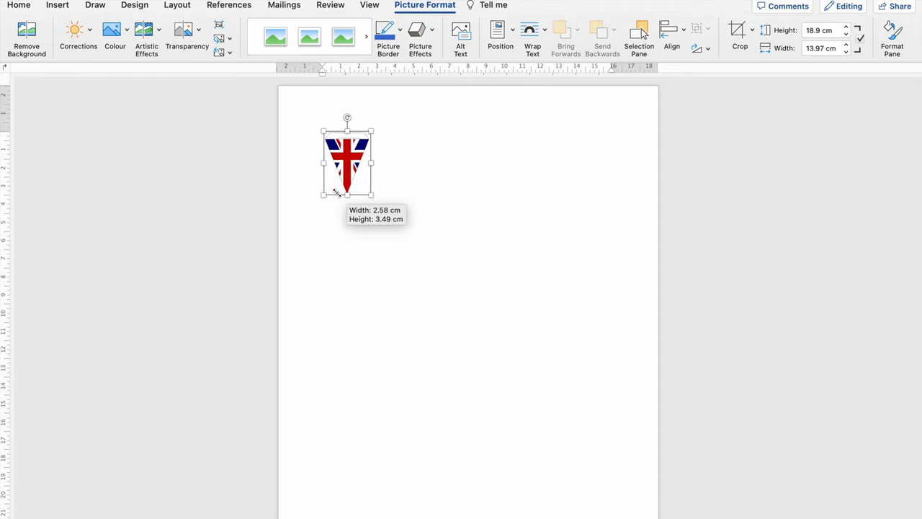
# Drag a corner handle to shrink the inserted flag to a small pennant.
pyautogui.moveTo(371, 195); pyautogui.dragTo(342, 151)
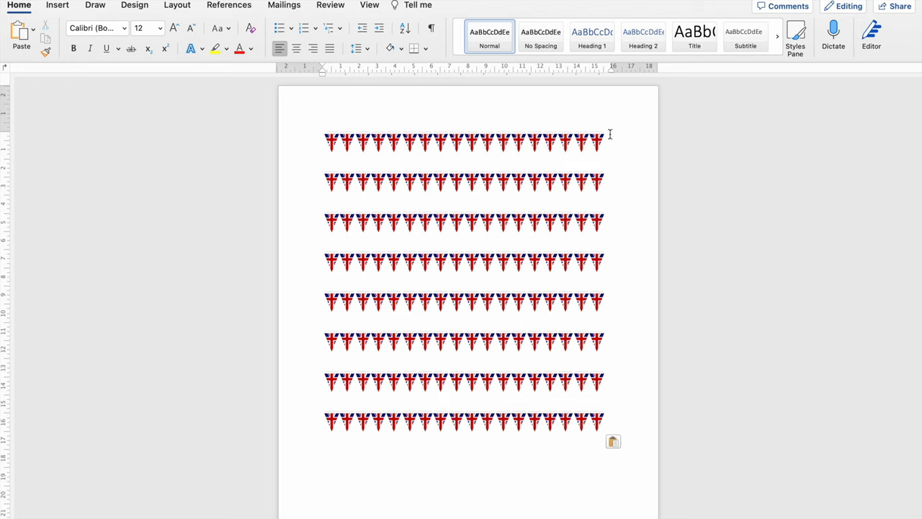
pyautogui.moveTo(272, 157)
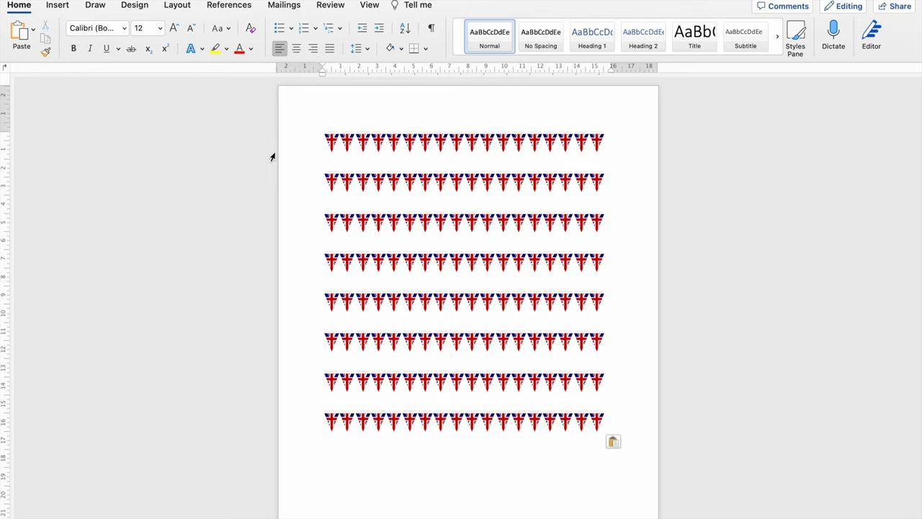